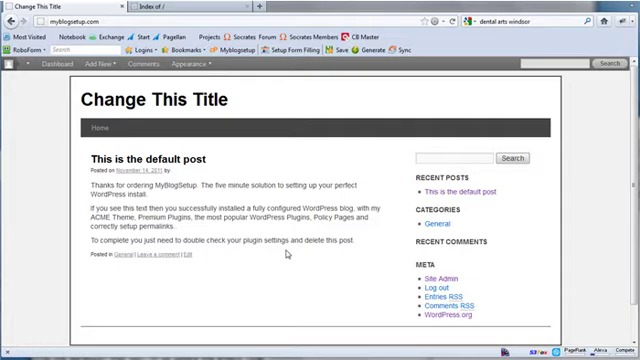
mouse_move(622, 175)
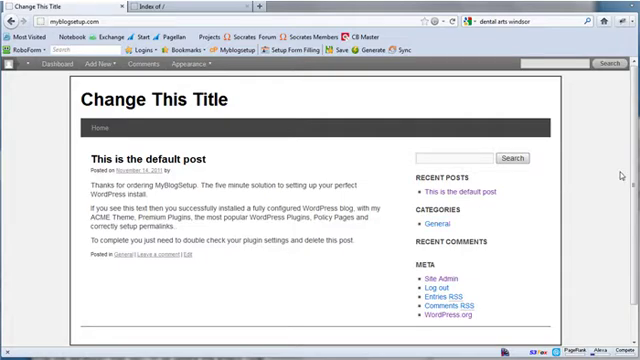
Step: Scroll through the list of 14 installed plugins, 11 active and 3 inactive
scroll(down, 3)
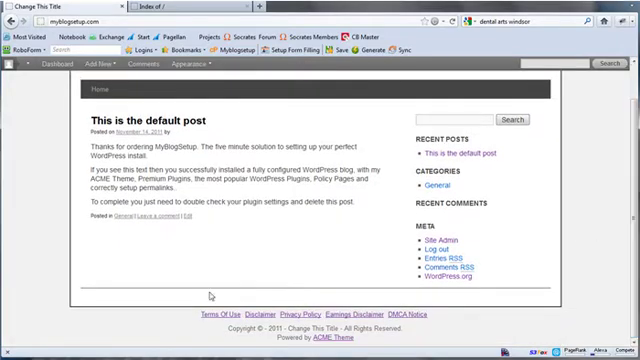
mouse_move(365, 314)
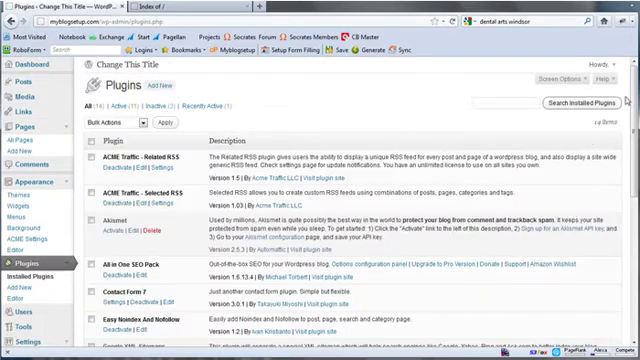
scroll(down, 3)
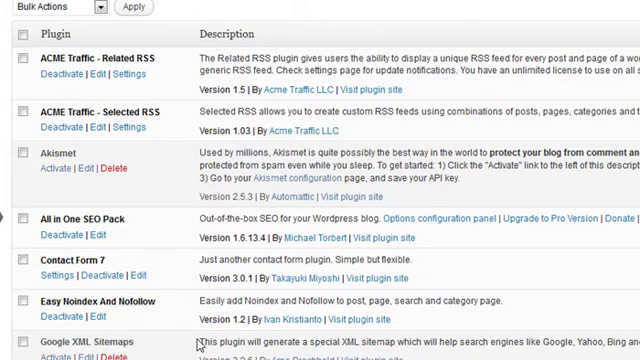
scroll(down, 3)
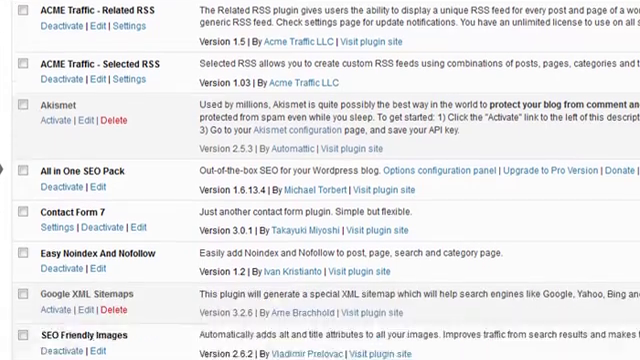
scroll(down, 3)
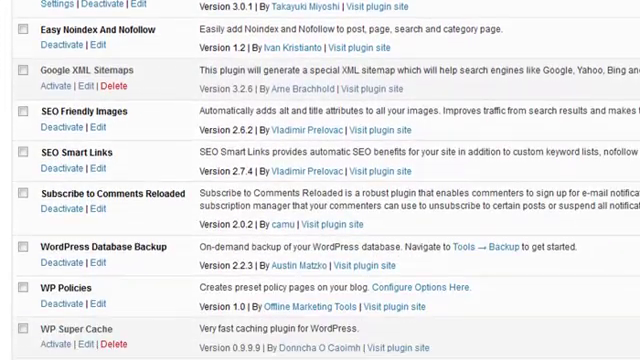
scroll(down, 3)
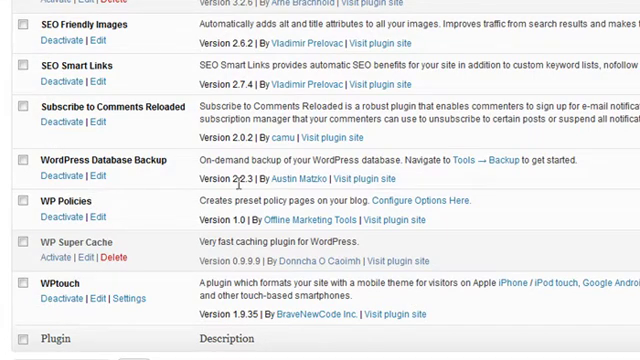
mouse_move(233, 177)
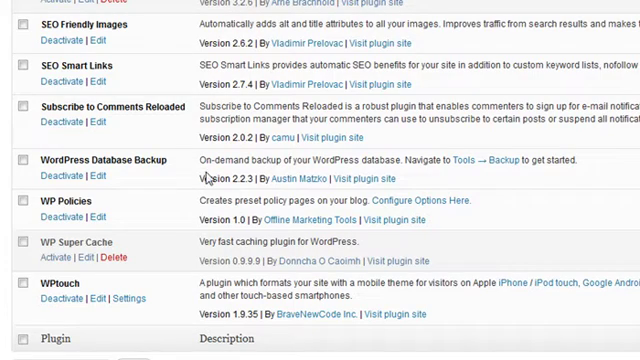
scroll(up, 3)
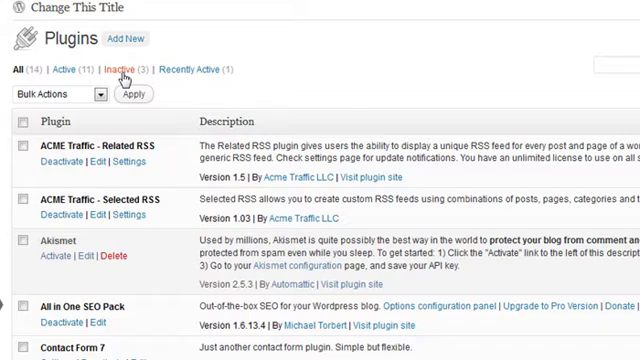
mouse_move(288, 100)
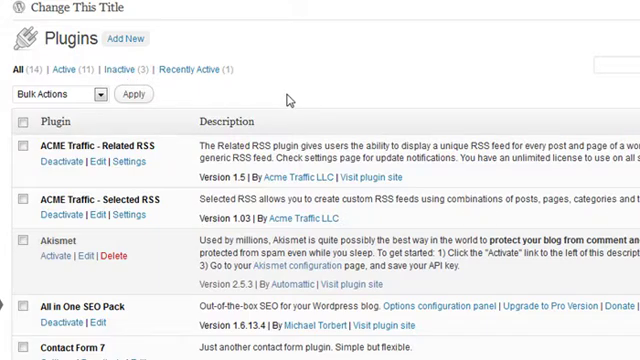
mouse_move(290, 100)
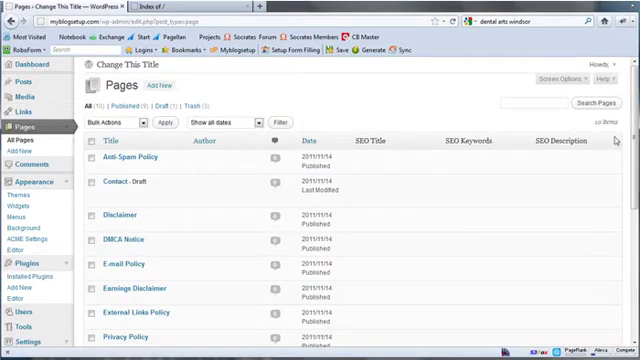
Step: Scroll the list of 10 pages, including Anti-Spam Policy, the Contact draft and Privacy Policy
scroll(down, 3)
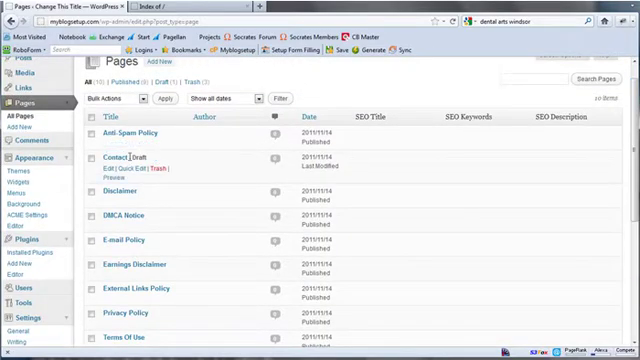
mouse_move(107, 184)
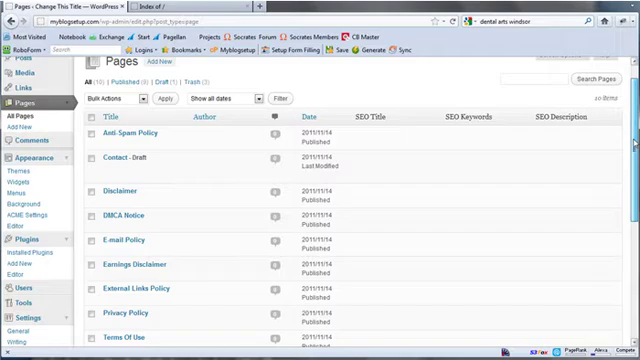
scroll(down, 3)
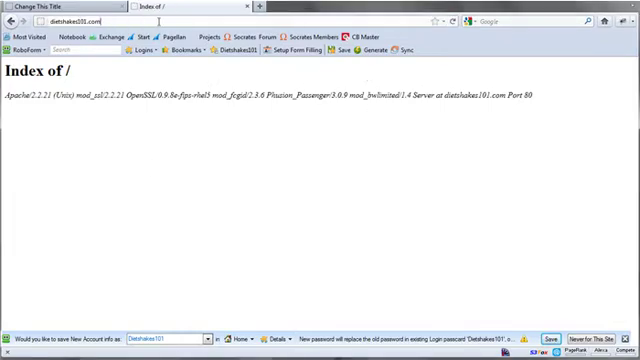
Step: Go to dietshakes101.com/cpanel to reach the cPanel dashboard
text(/p)
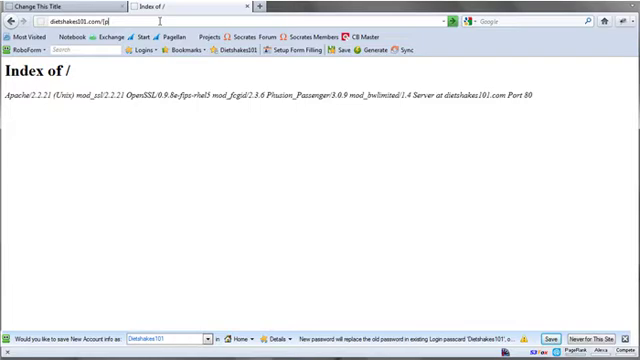
text(cpanel)
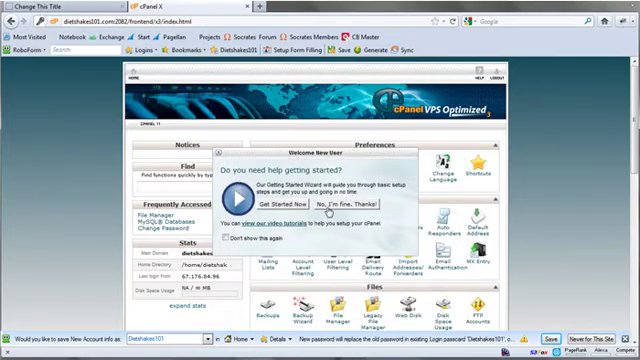
Step: Dismiss the cPanel welcome wizard and upload the Flip Me Clone files into public_html
click(368, 205)
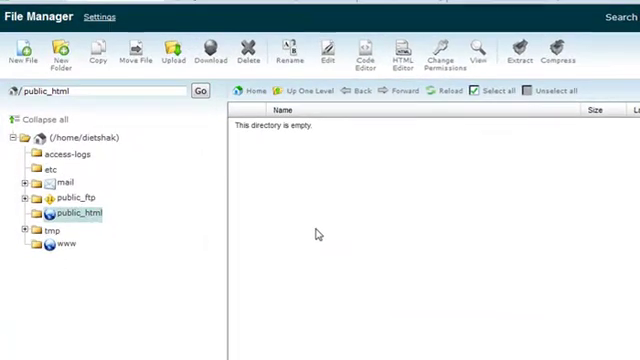
mouse_move(319, 168)
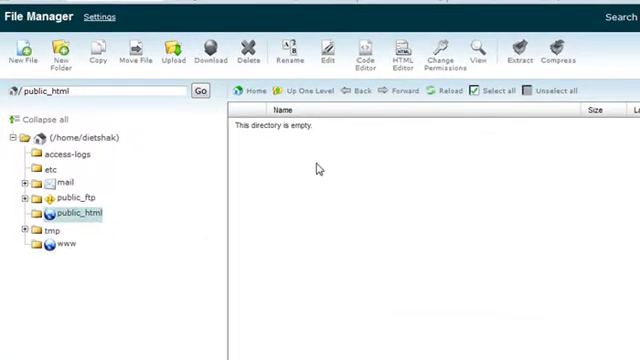
mouse_move(311, 157)
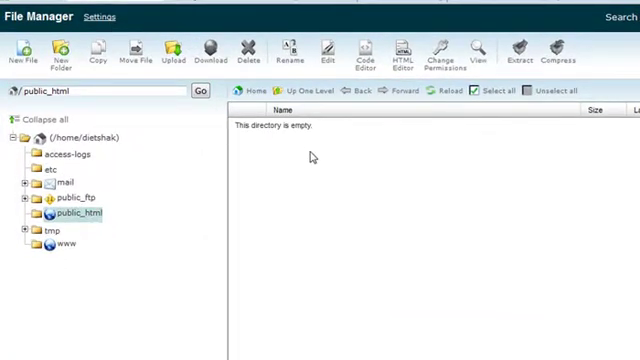
mouse_move(197, 91)
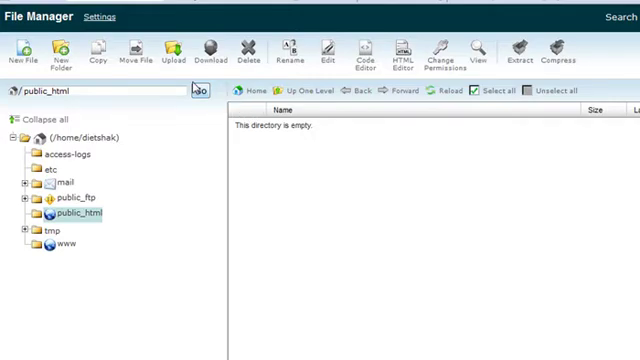
click(170, 52)
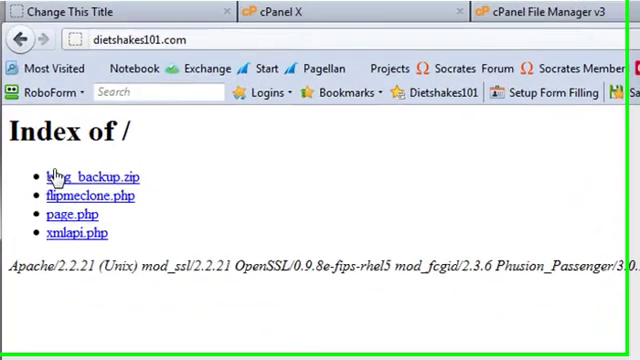
Step: Open flipmeclone.php in the browser and scroll down to its install form
click(84, 195)
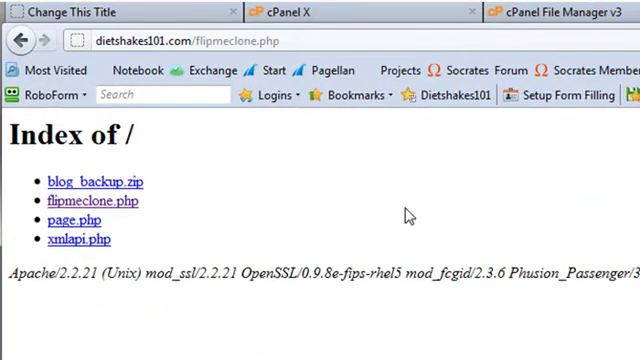
click(82, 201)
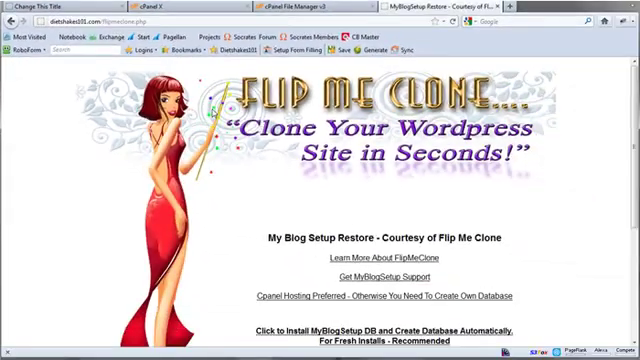
scroll(down, 3)
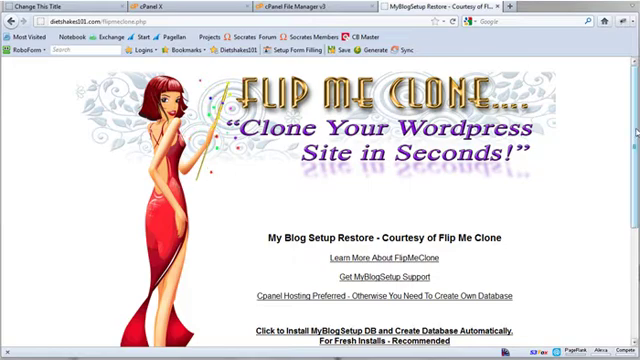
scroll(down, 3)
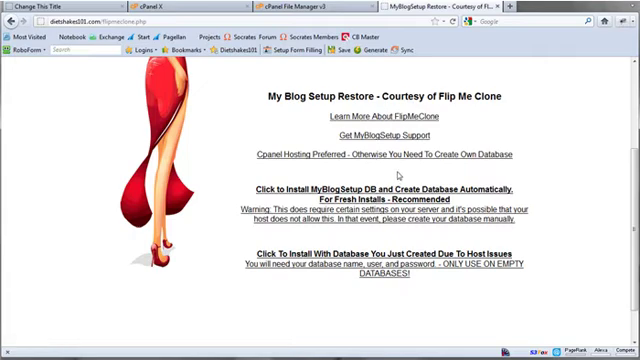
mouse_move(396, 242)
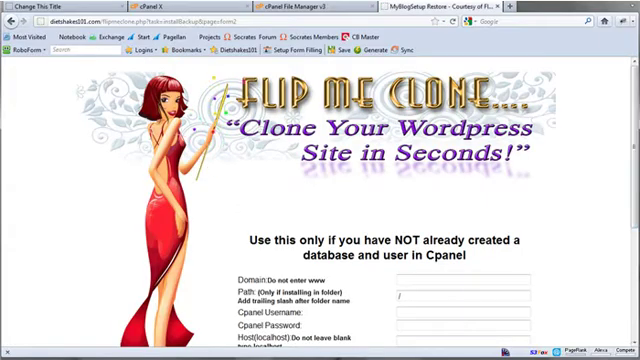
scroll(down, 3)
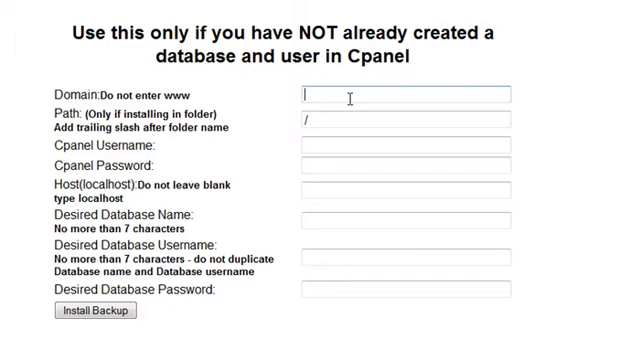
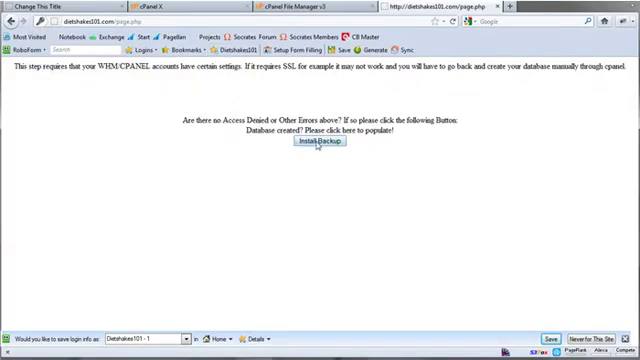
Step: Populate the new database with the backup, then view the cloned blog
click(317, 153)
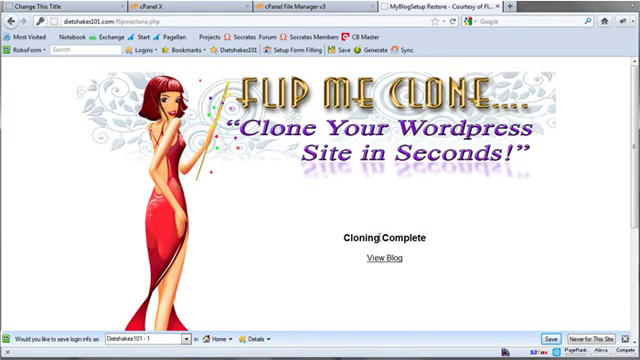
click(376, 259)
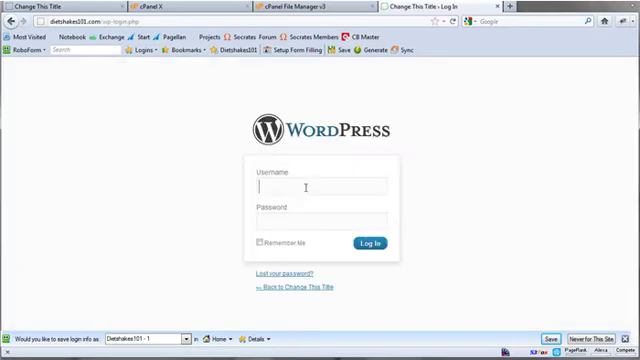
Step: Log in as admin and dismiss the remember-password prompt
text(admin)
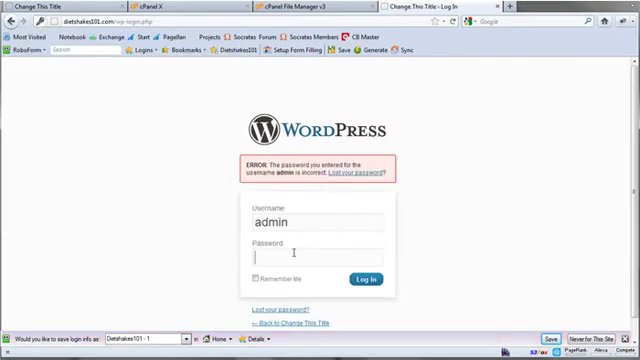
click(366, 277)
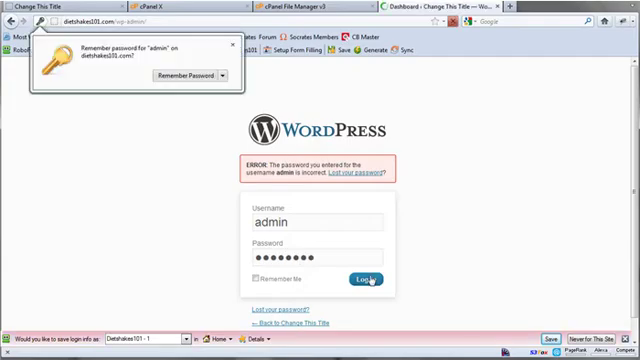
click(367, 276)
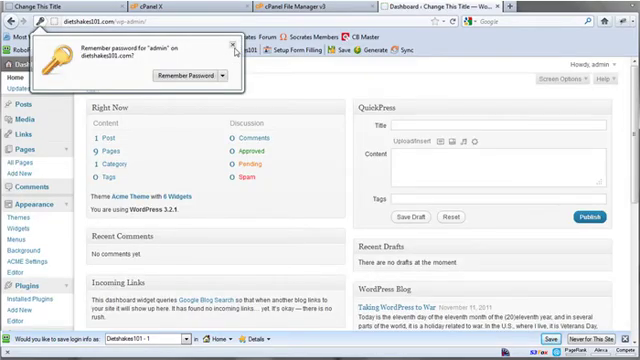
Step: Scroll the dashboard and the admin profile down to the Contact Info section
scroll(down, 3)
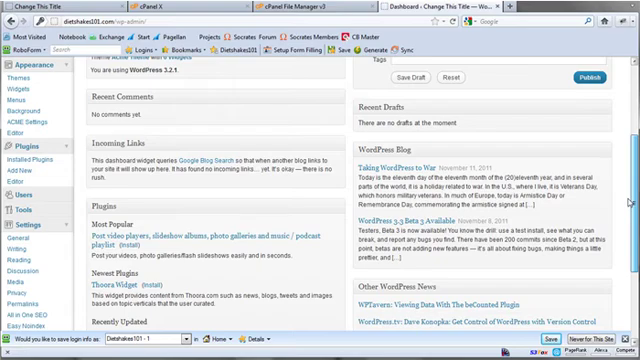
scroll(down, 3)
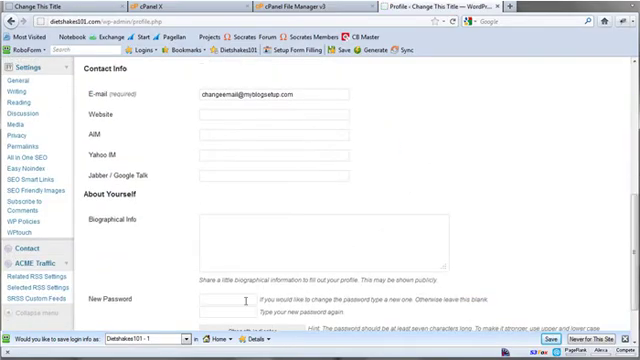
mouse_move(247, 96)
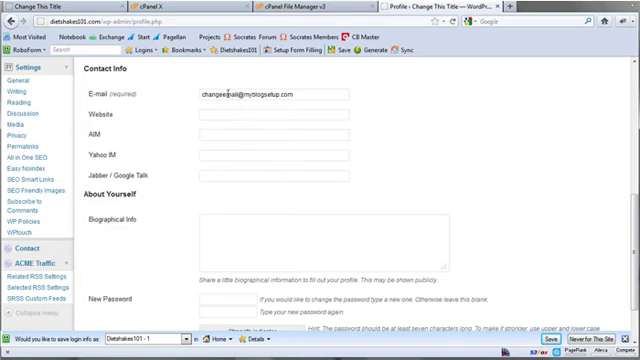
scroll(down, 3)
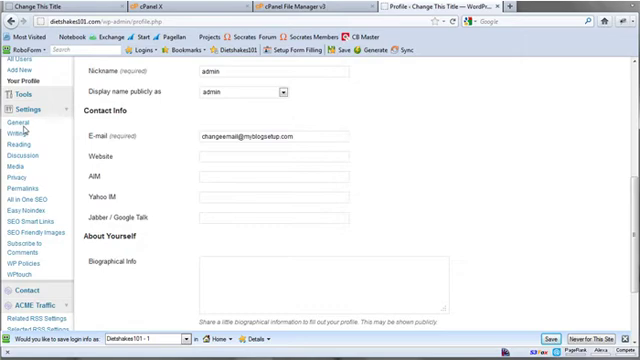
click(20, 122)
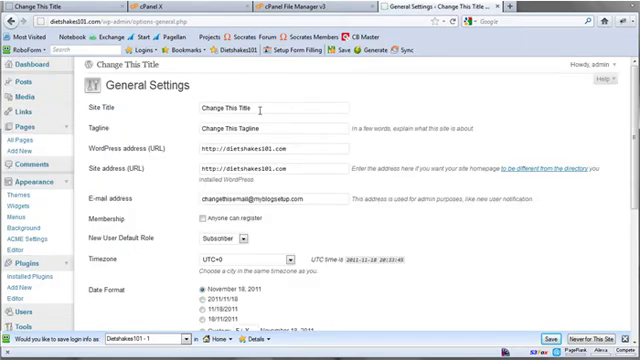
text(Diet Shakes 101)
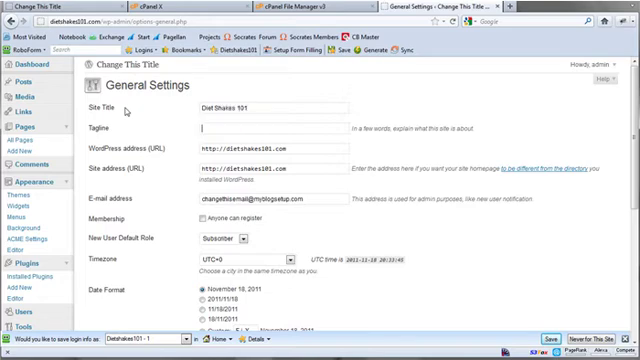
mouse_move(146, 206)
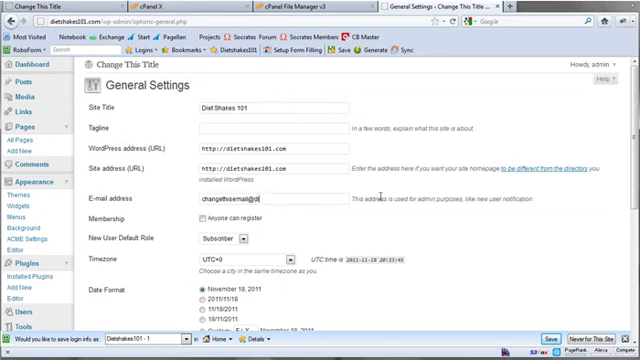
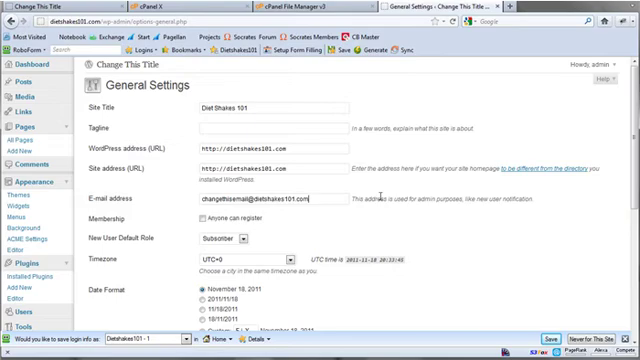
scroll(down, 3)
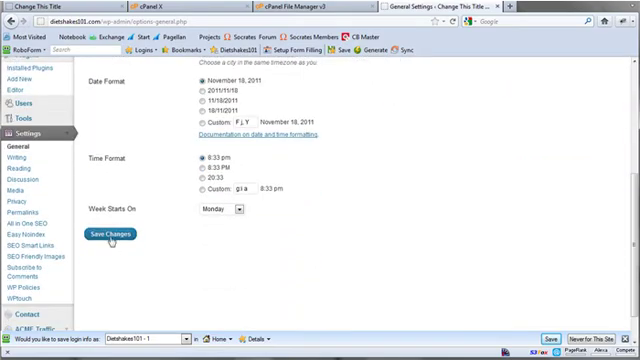
click(118, 234)
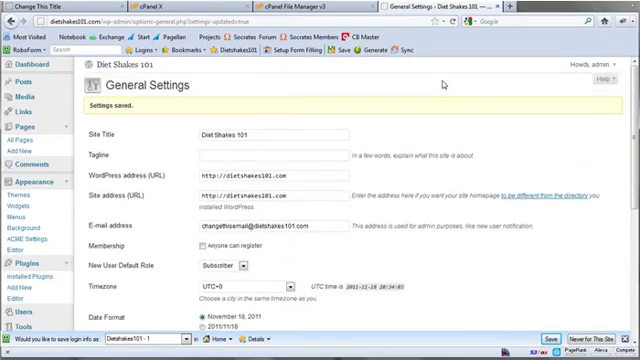